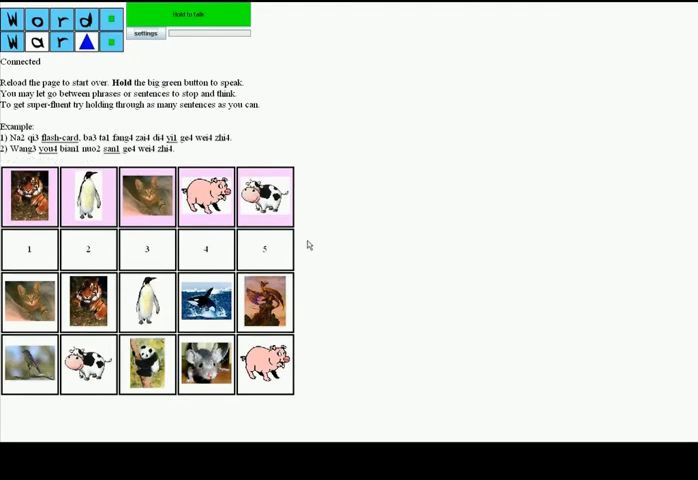
pyautogui.moveTo(318, 246)
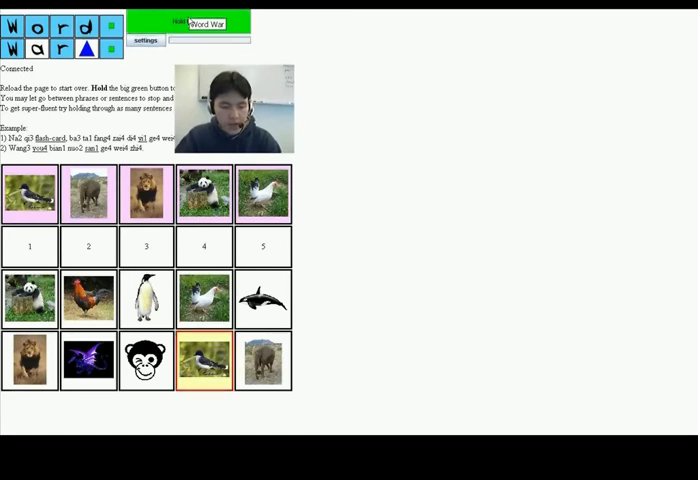
# - Speak Mandarin sentences to place the bird, elephant, panda and white bird pictures in slots
pyautogui.click(185, 23)
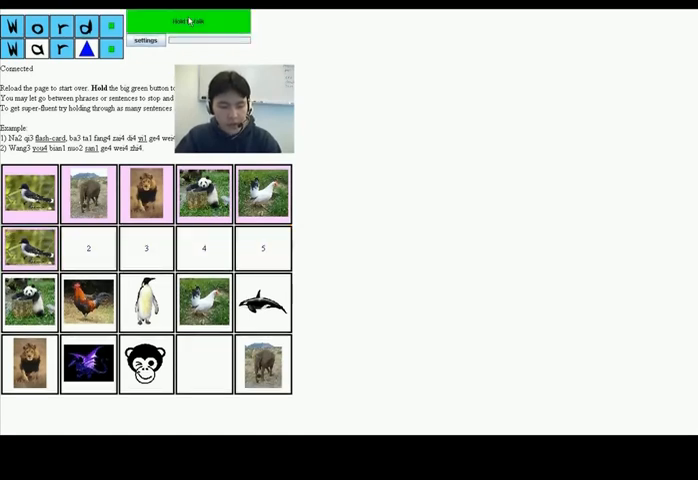
pyautogui.click(190, 24)
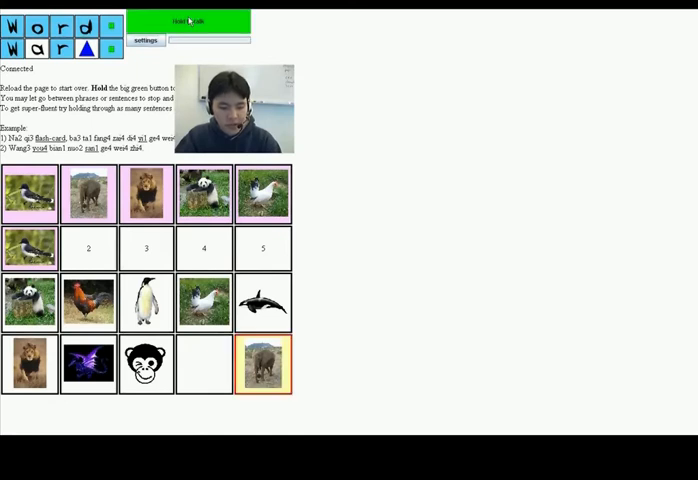
pyautogui.click(188, 22)
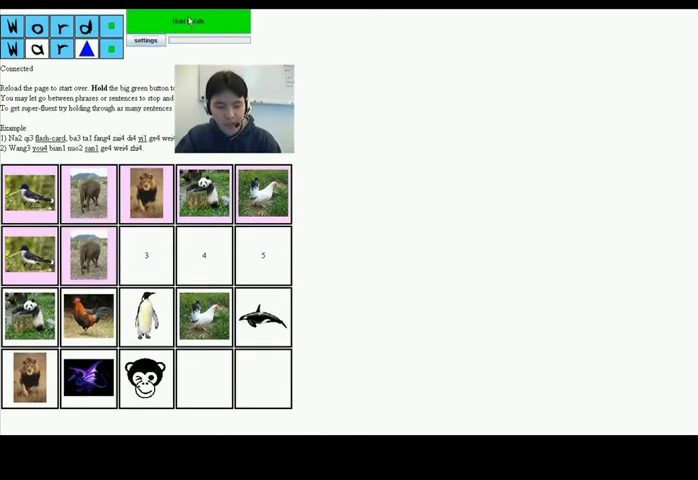
pyautogui.click(186, 22)
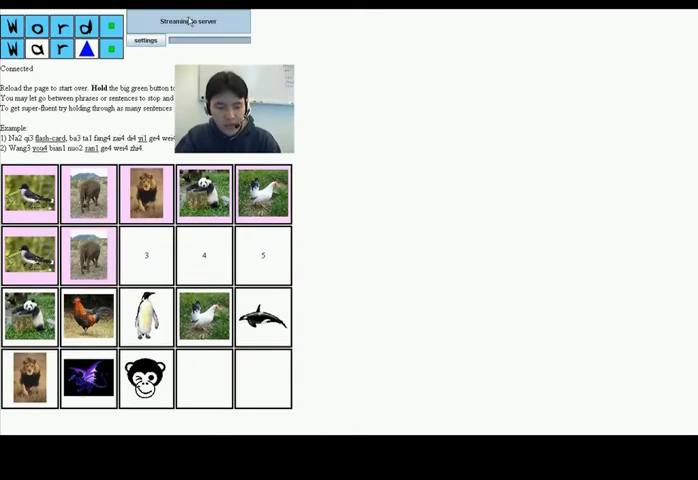
pyautogui.click(204, 316)
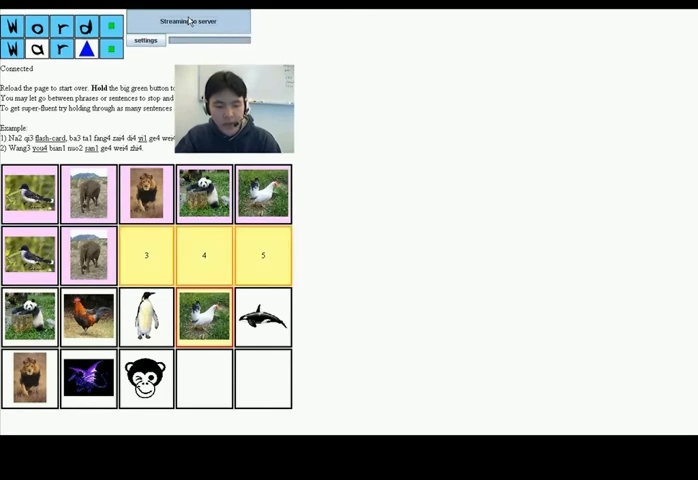
pyautogui.click(187, 24)
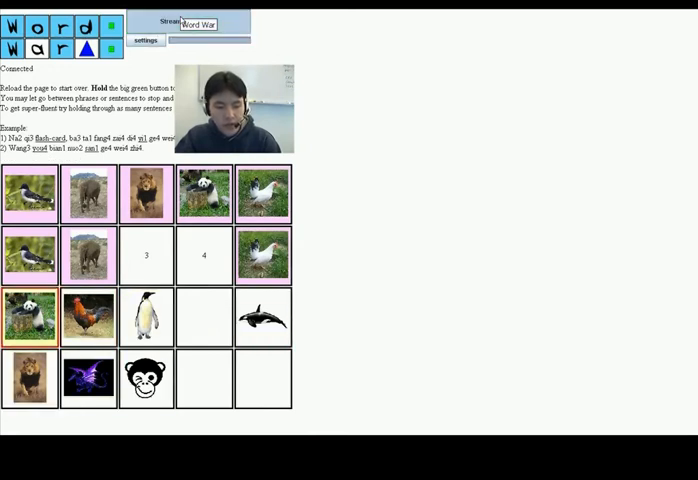
pyautogui.click(190, 22)
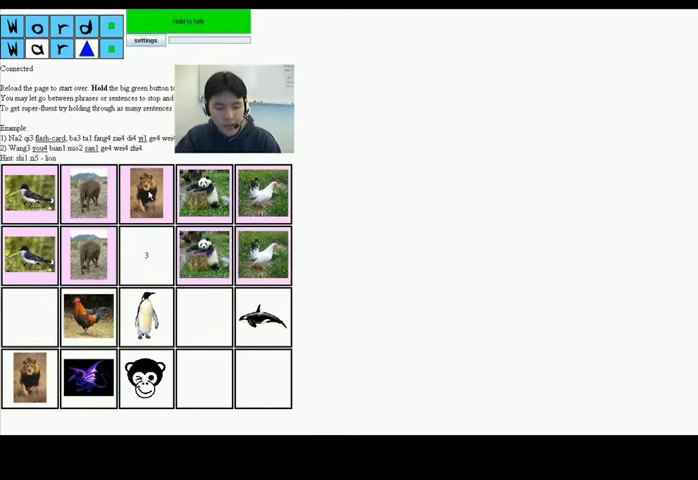
pyautogui.click(190, 24)
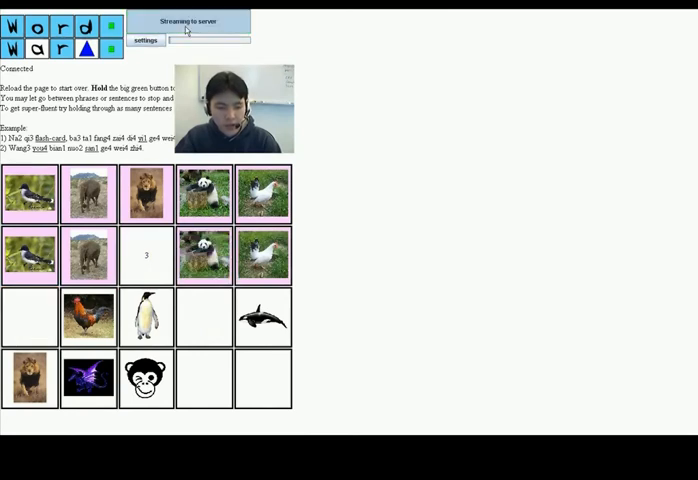
pyautogui.click(187, 26)
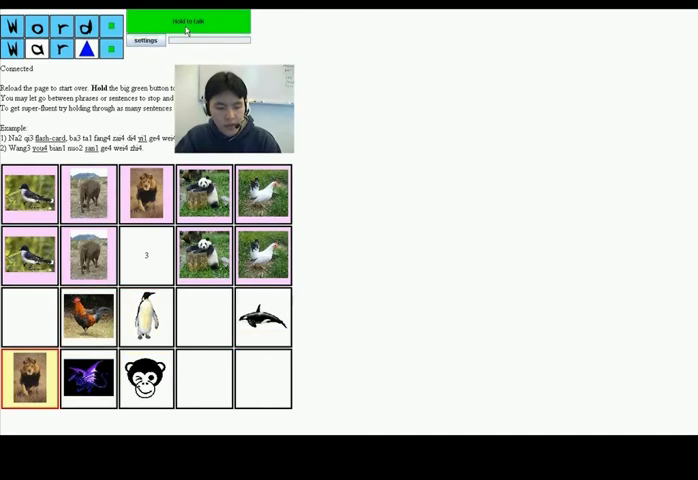
pyautogui.click(194, 22)
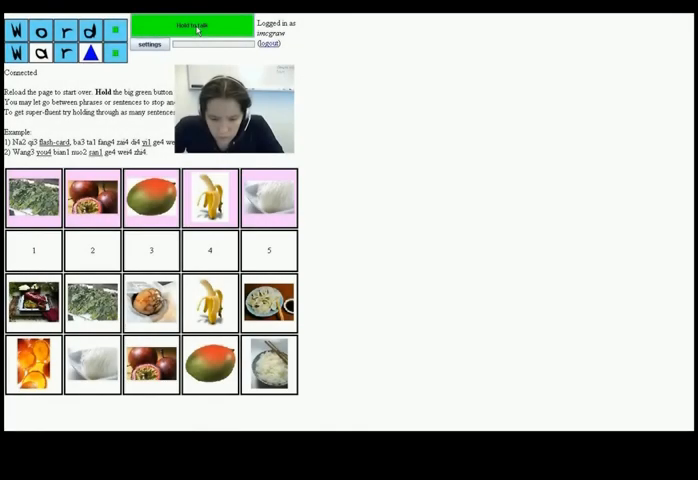
# - Speak Mandarin answers with Hold to talk during the new fruit and food round
pyautogui.click(198, 25)
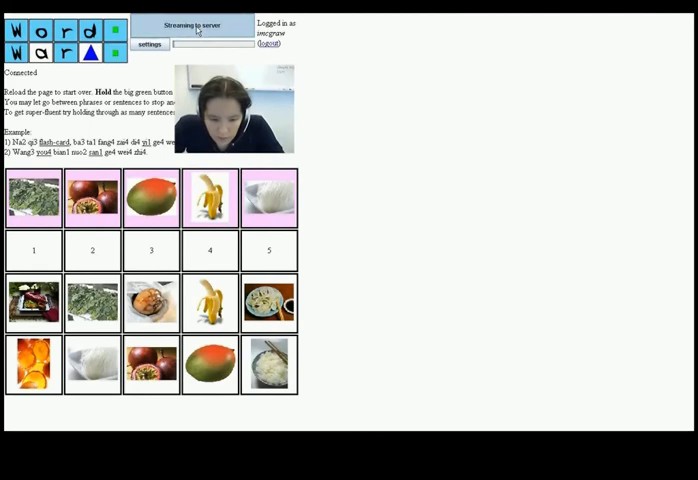
pyautogui.click(92, 302)
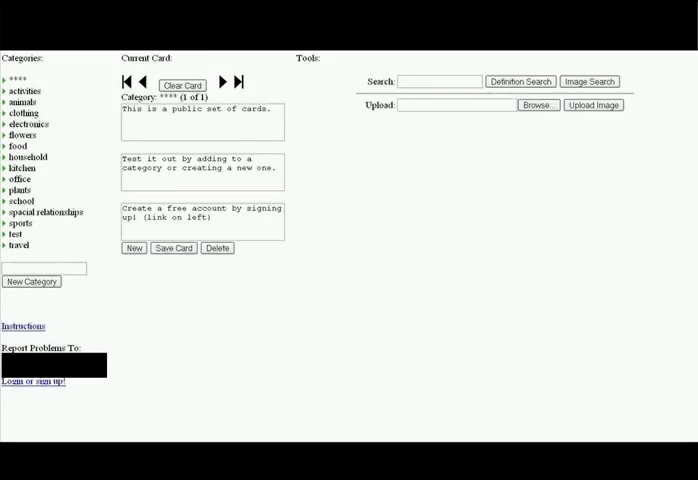
pyautogui.moveTo(20, 246)
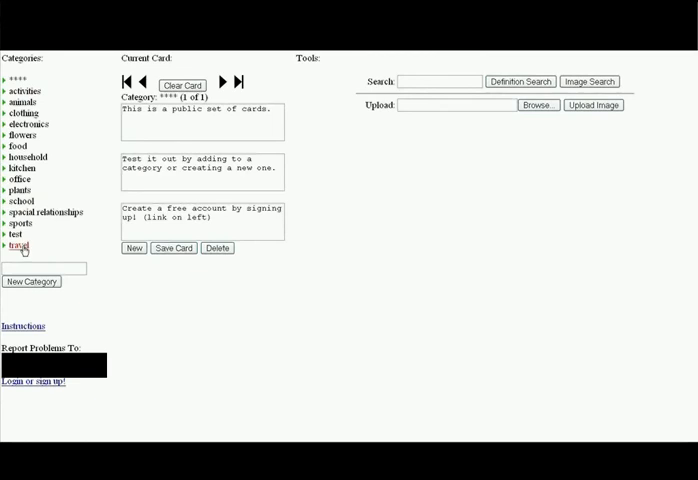
# - Enter ANIMALS in the category box and add it as a new category
pyautogui.write('ANIMAL')
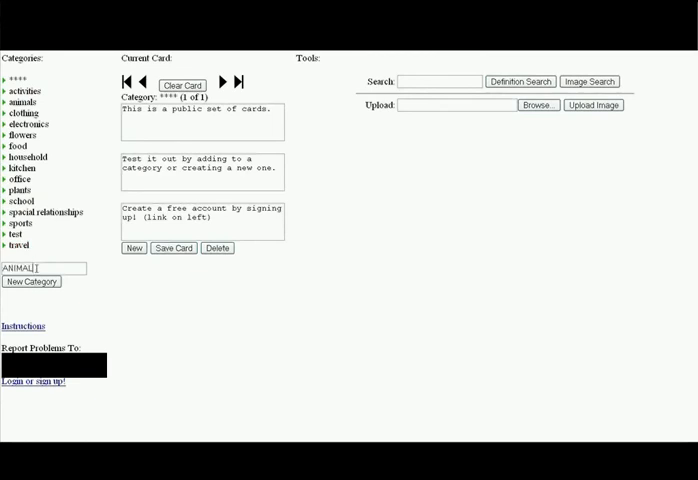
pyautogui.click(31, 281)
pyautogui.write('cat')
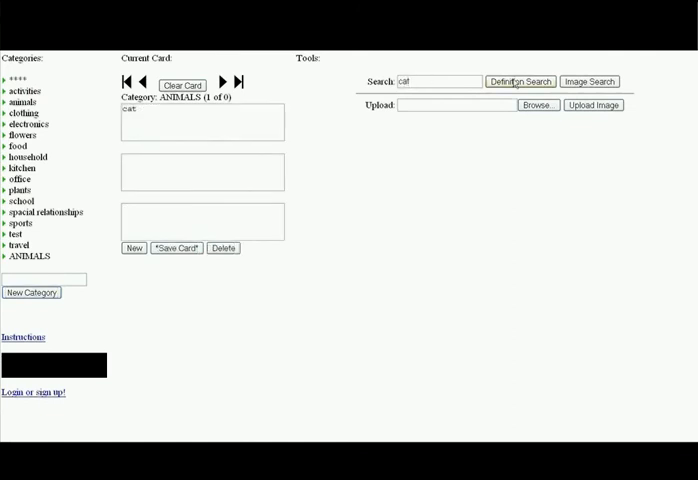
# - Fill the card with cat, 猫 and mao1 from the dictionary, then search cat images
pyautogui.click(524, 81)
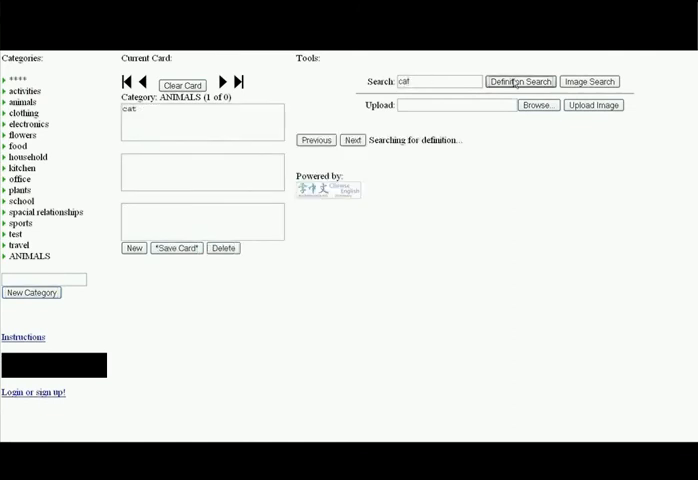
pyautogui.click(522, 81)
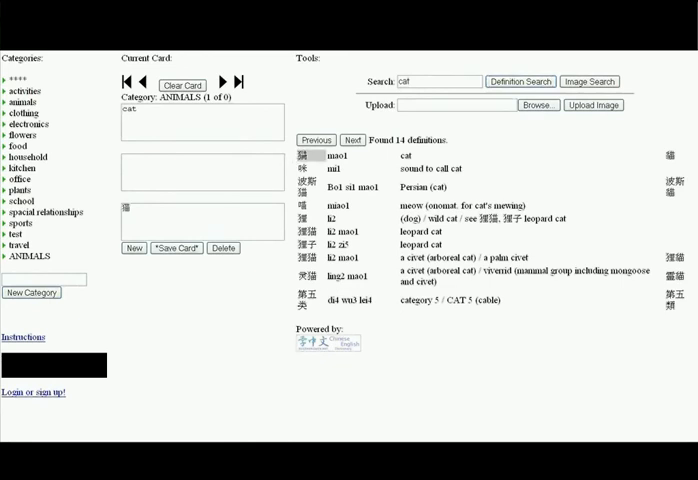
pyautogui.click(340, 157)
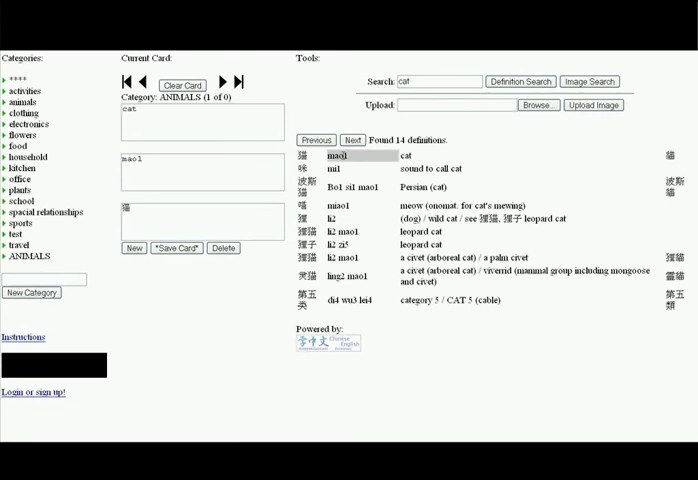
pyautogui.click(599, 80)
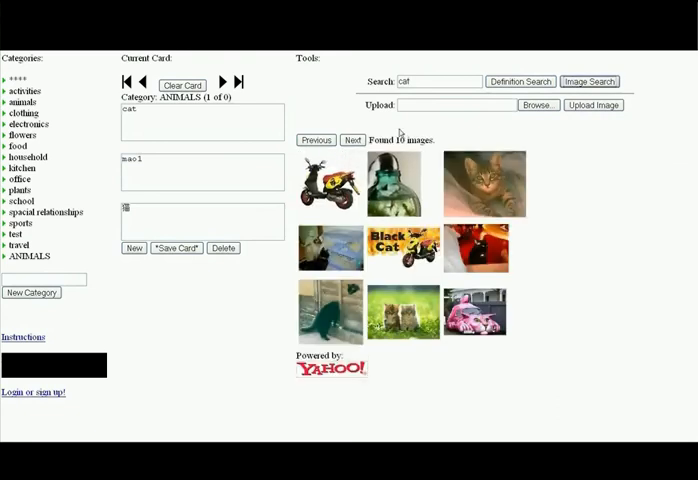
# - Page through cat pictures, browse the animals cards, and select the animals category
pyautogui.click(350, 139)
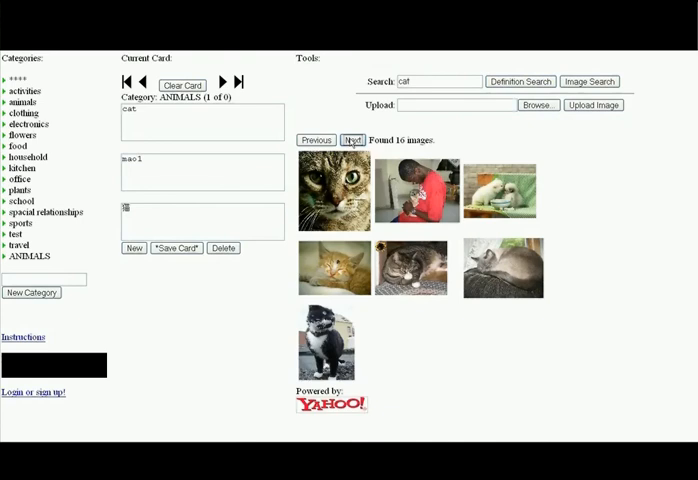
pyautogui.click(349, 140)
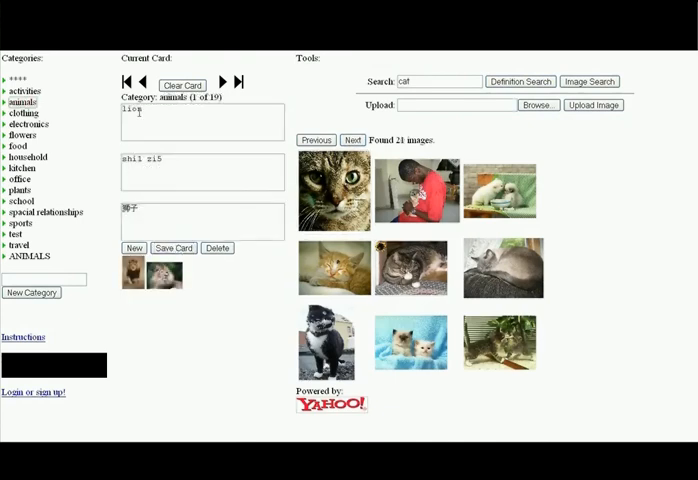
pyautogui.click(234, 82)
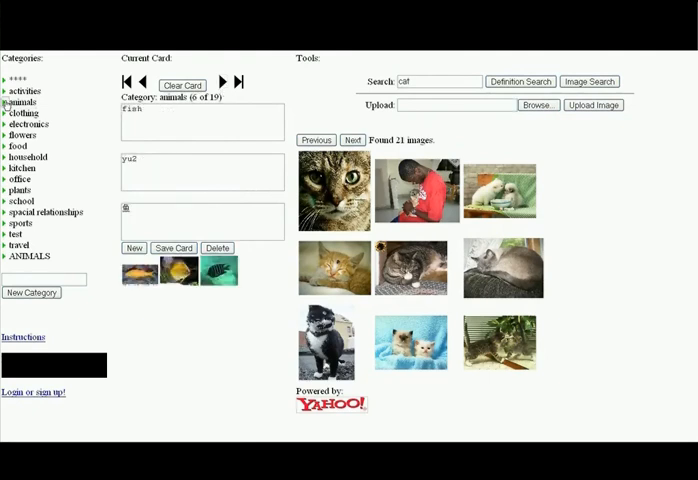
pyautogui.click(27, 101)
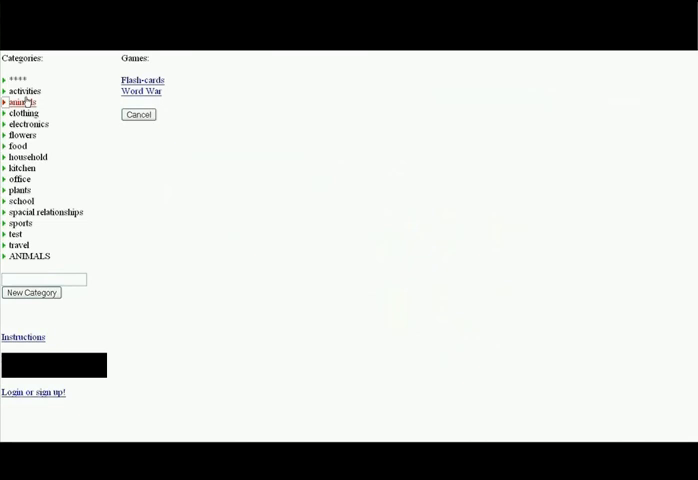